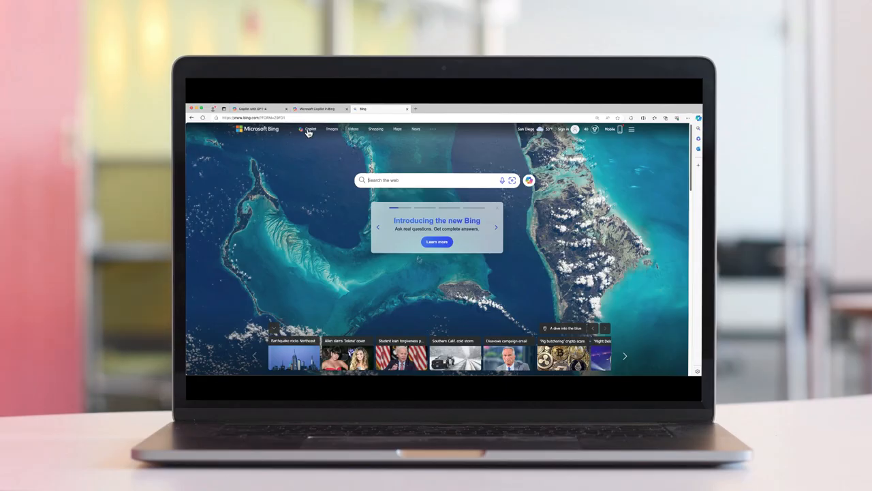
- Leave the Learn article and load copilot.microsoft.com in Chrome via the address-bar suggestion
{"action": "left_click", "coordinate": [310, 129]}
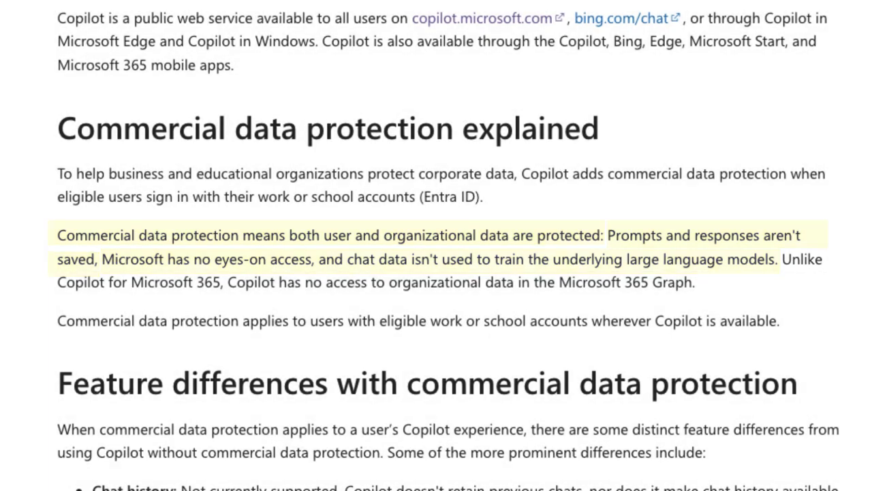
{"action": "left_click", "coordinate": [436, 28]}
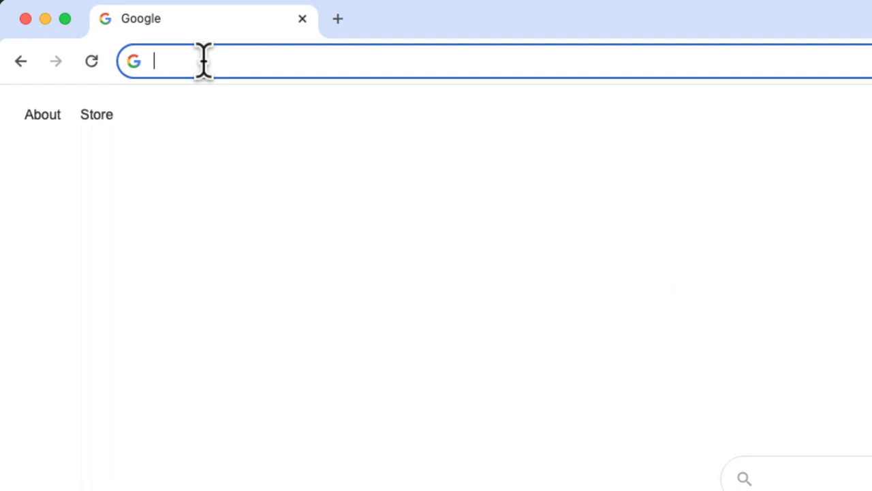
{"action": "type", "text": "copilot.micros"}
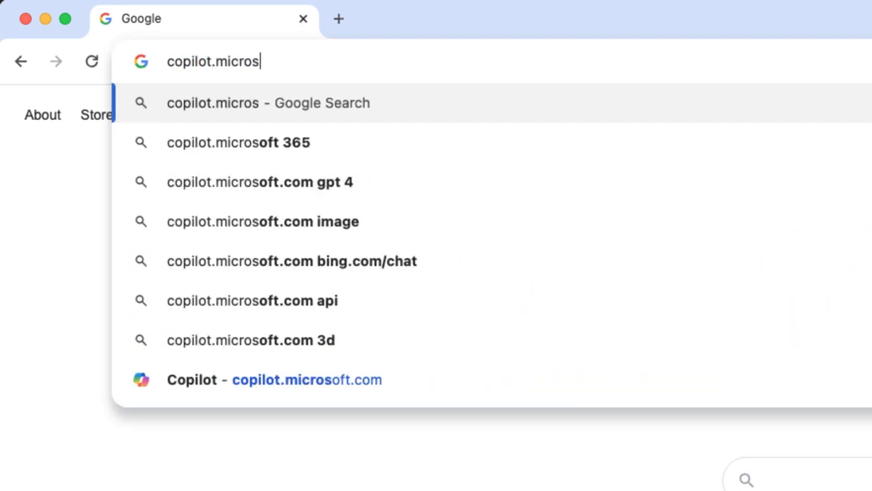
{"action": "left_click", "coordinate": [275, 380]}
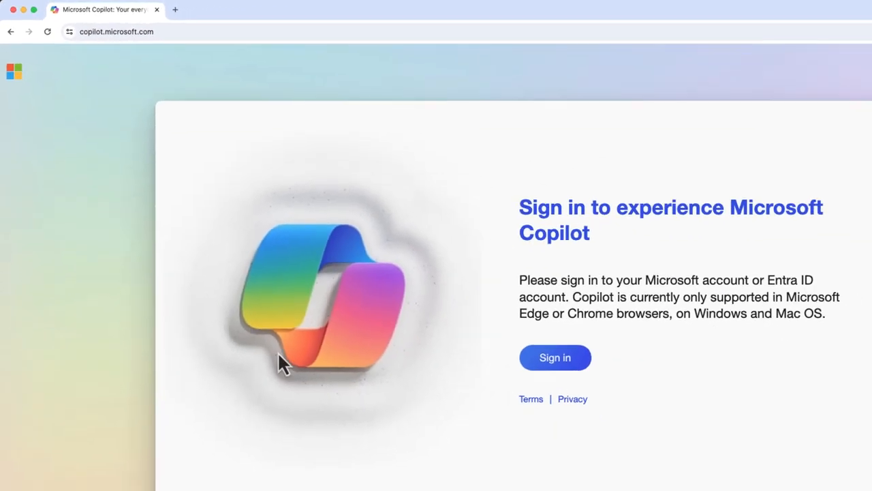
- Sign in to Copilot with the SDSU school email and password
{"action": "left_click", "coordinate": [555, 357]}
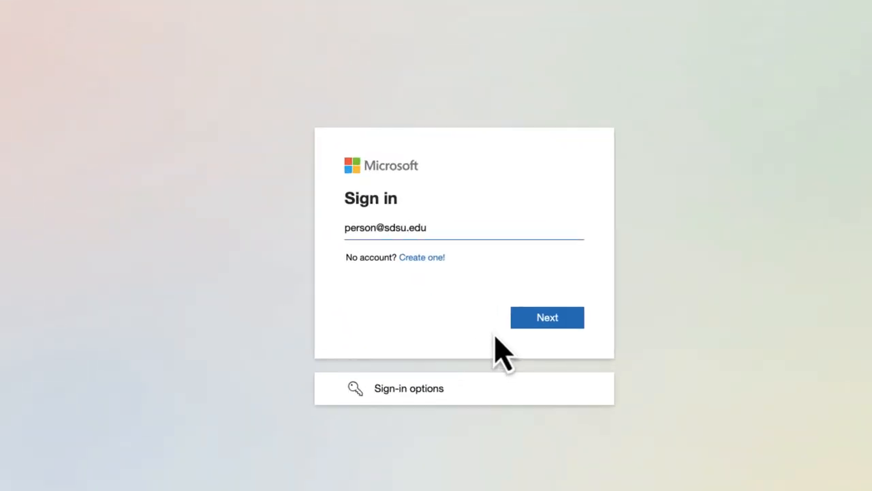
{"action": "left_click", "coordinate": [547, 317]}
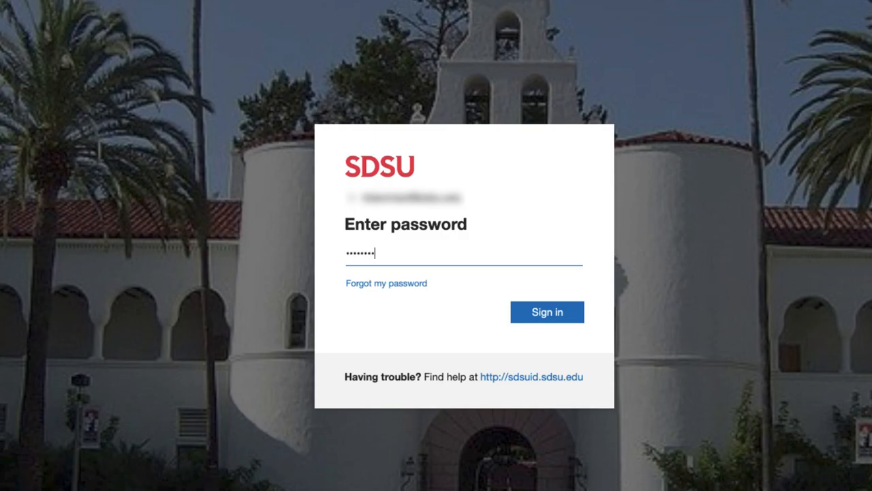
{"action": "left_click", "coordinate": [547, 311]}
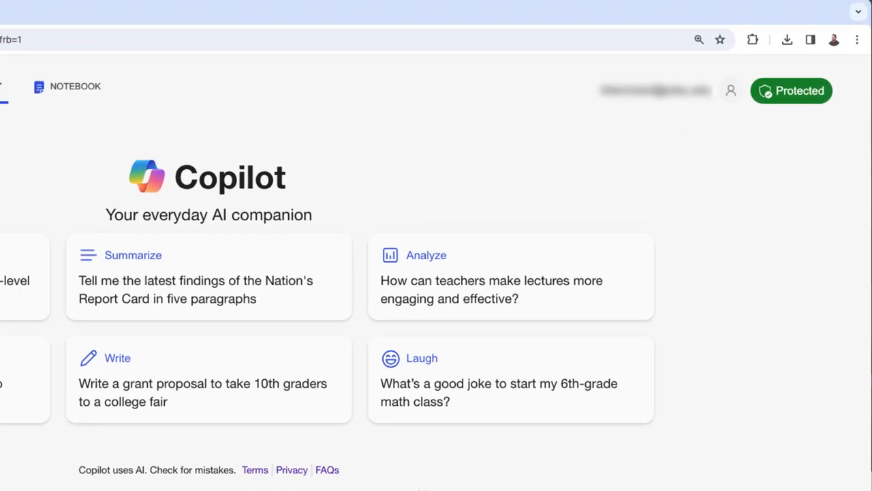
{"action": "left_click", "coordinate": [791, 91]}
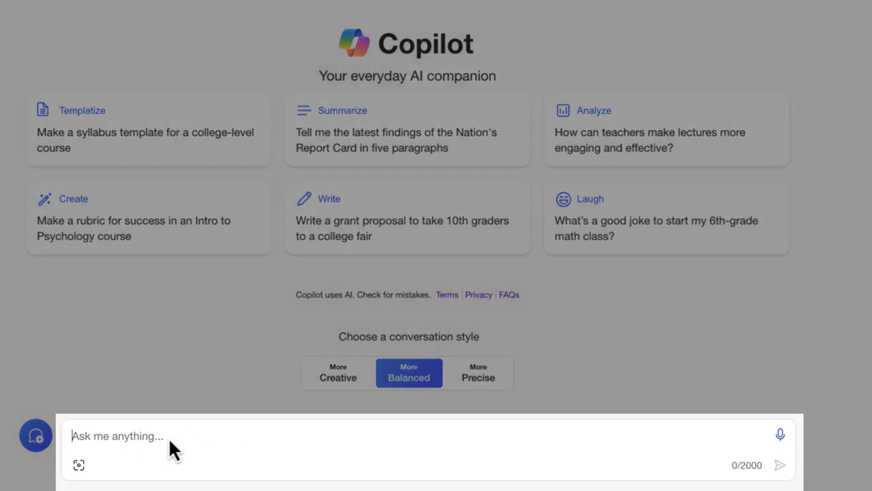
- Ask Copilot 'What is the history of SDSU' in the chat box
{"action": "type", "text": "W"}
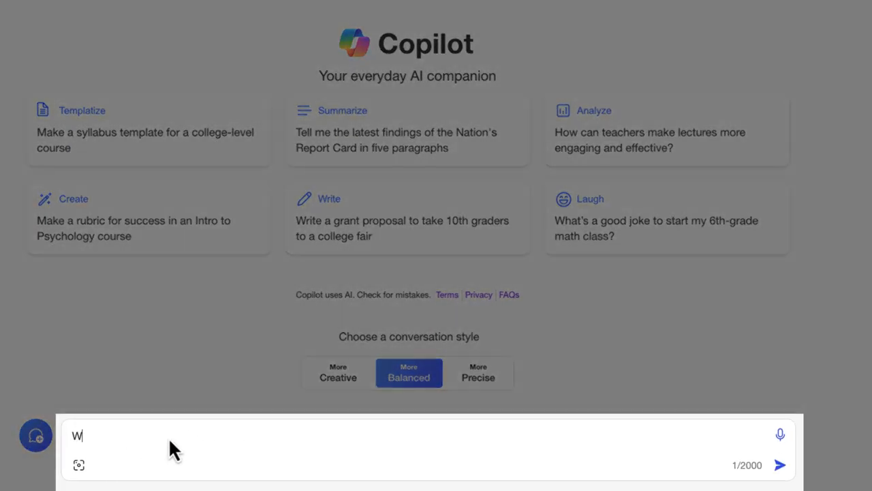
{"action": "type", "text": "hat is the history of SDSU"}
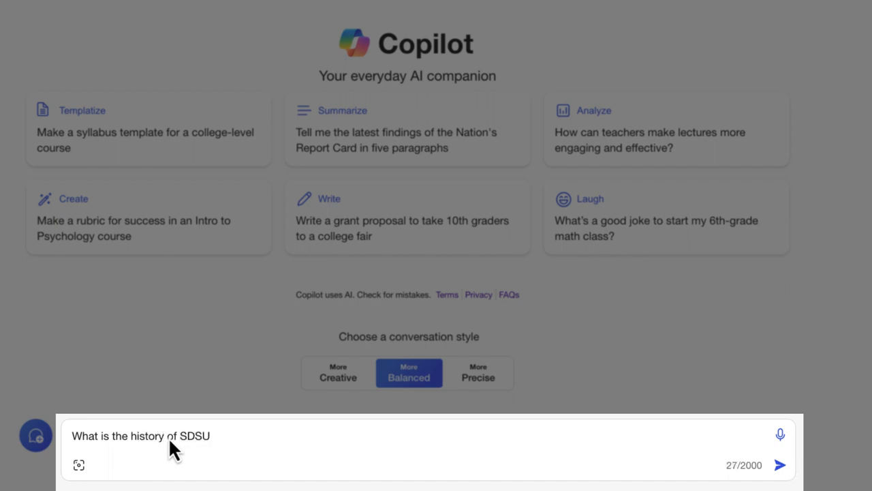
{"action": "left_click", "coordinate": [780, 464]}
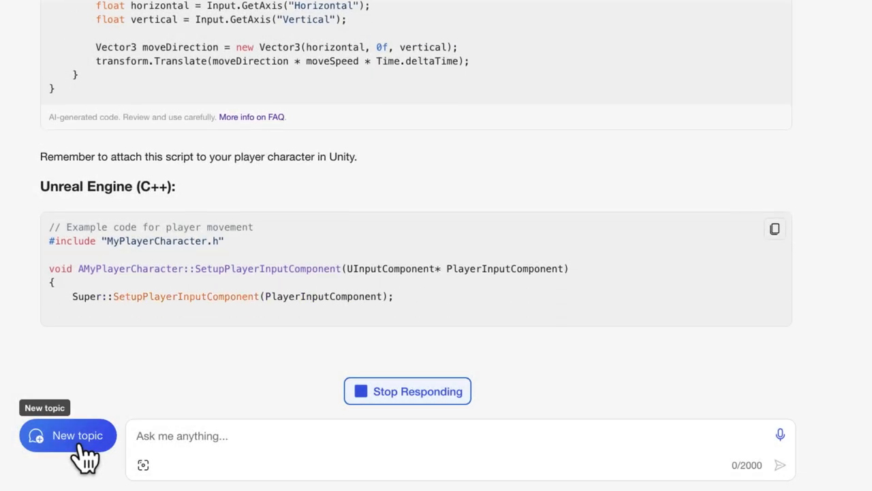
- Start a new topic to request an image of a floating retro computer and clock
{"action": "left_click", "coordinate": [67, 435]}
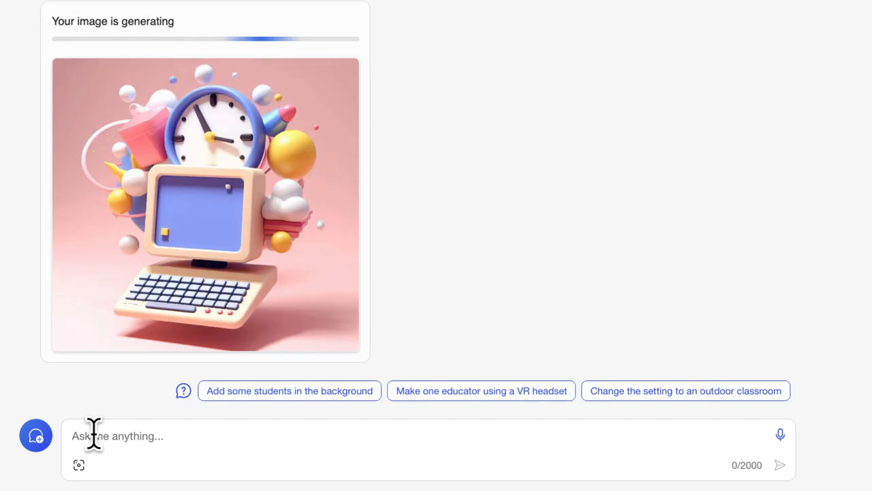